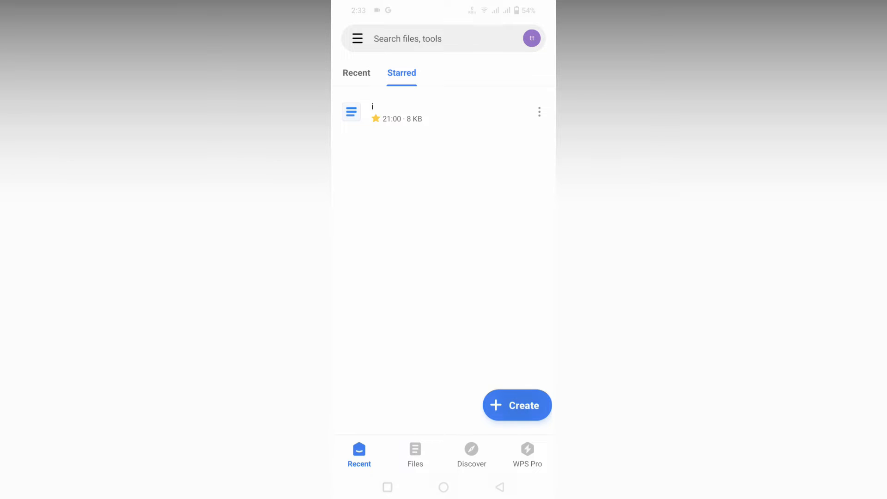
Open the starred memo template document from the Starred tab
left_click(517, 405)
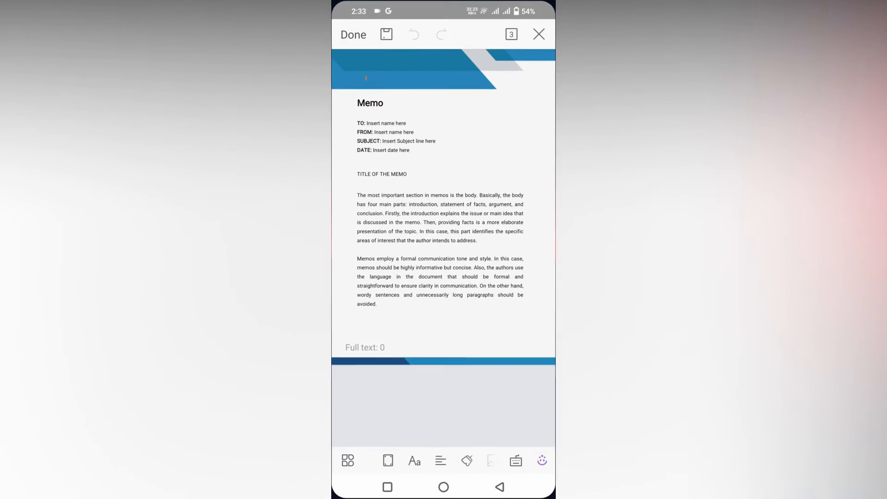
Select the memo's first body paragraph in the main text box
left_click(542, 460)
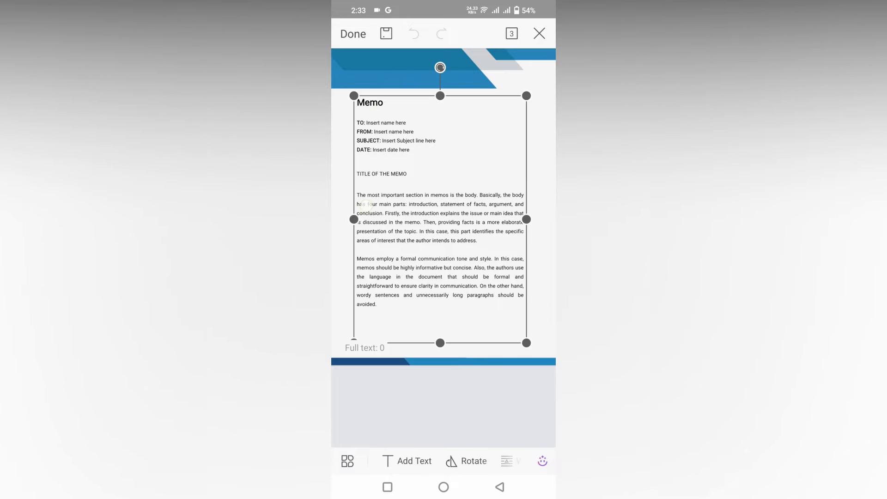
left_click(395, 120)
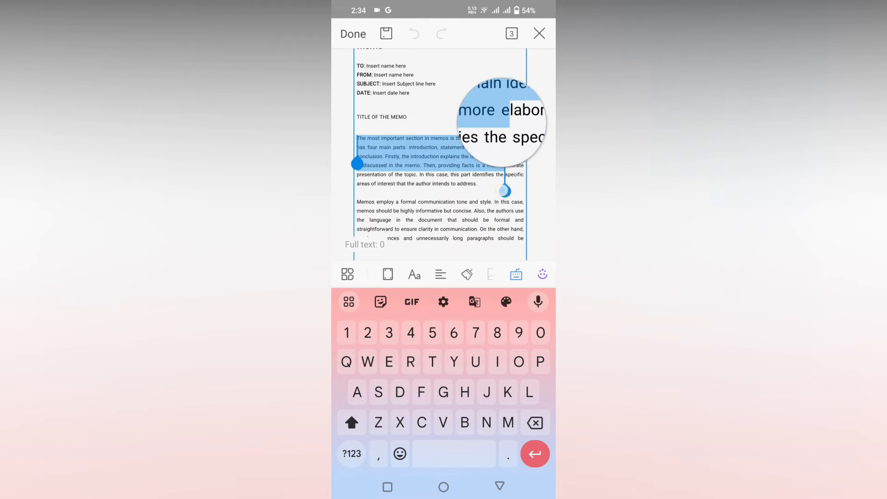
left_click_drag(502, 192, 421, 194)
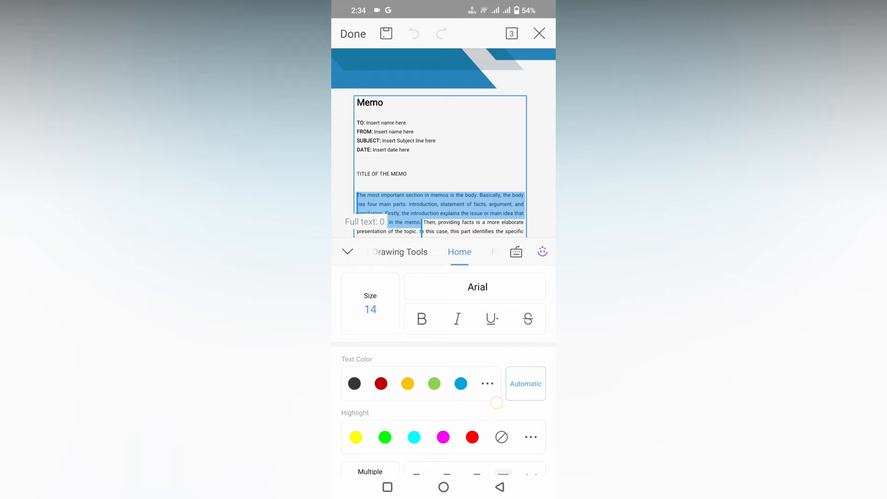
Highlight the selected paragraph green, then change it to red
scroll("down", 3)
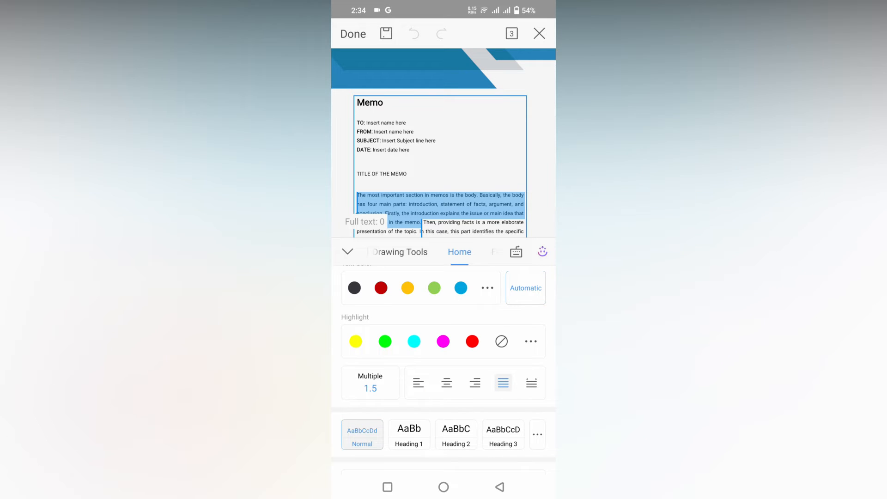
left_click(385, 341)
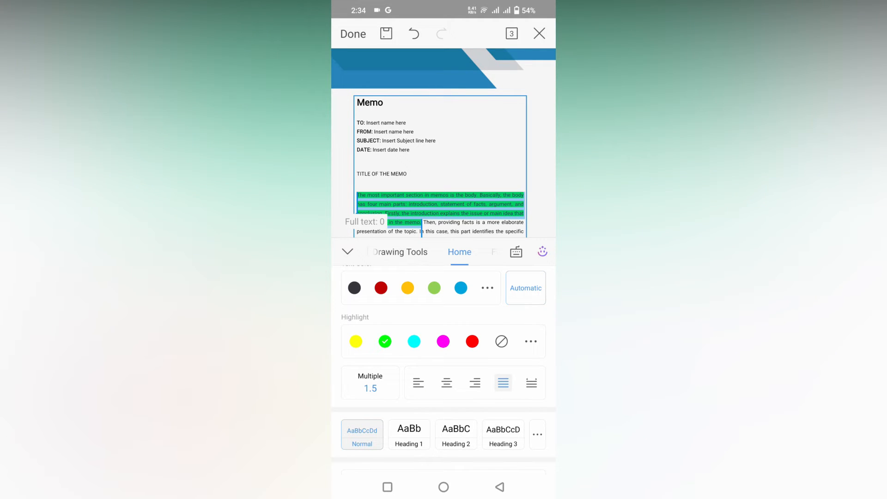
left_click(472, 341)
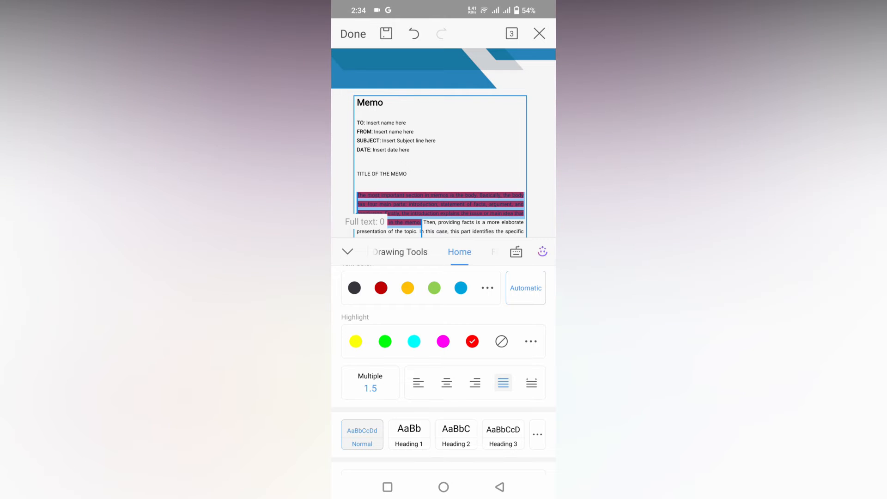
left_click(530, 341)
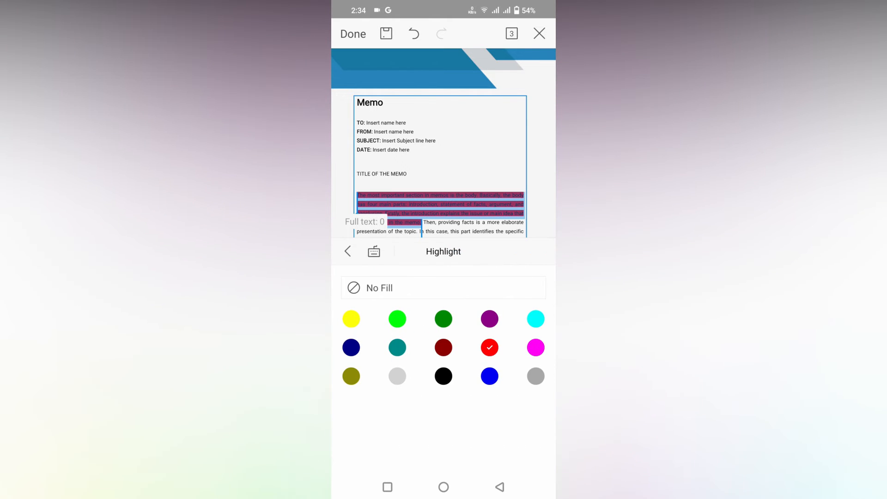
Change the paragraph's highlight from red to yellow and dismiss the formatting toolbar
left_click(397, 319)
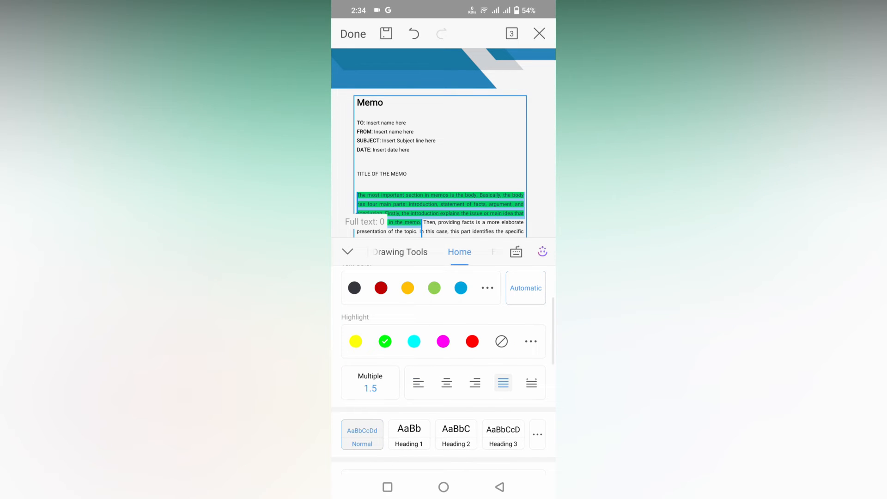
left_click(356, 341)
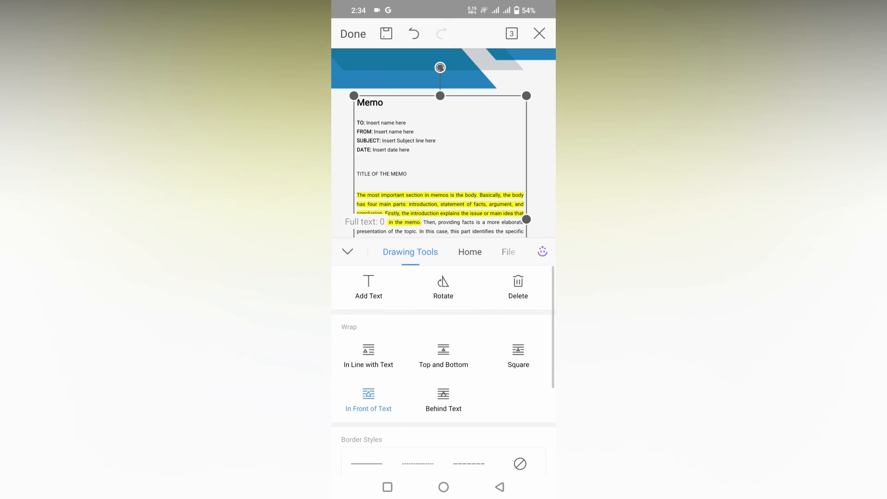
left_click(348, 251)
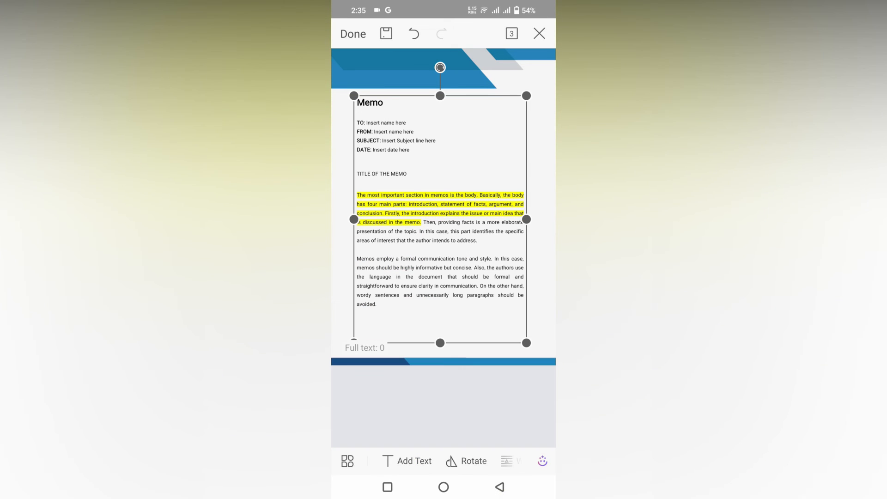